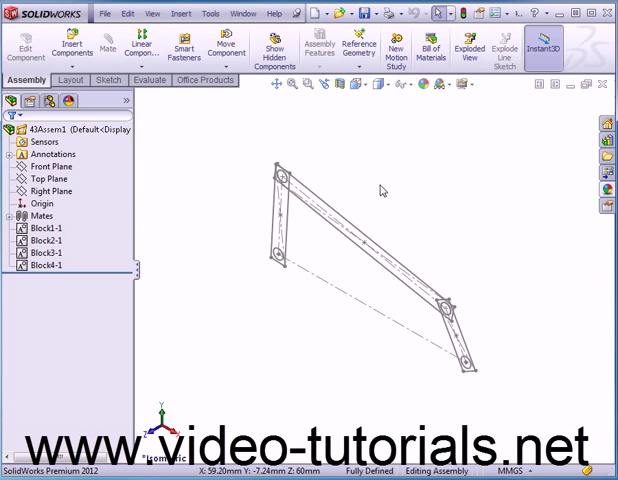
mouse_move(244, 218)
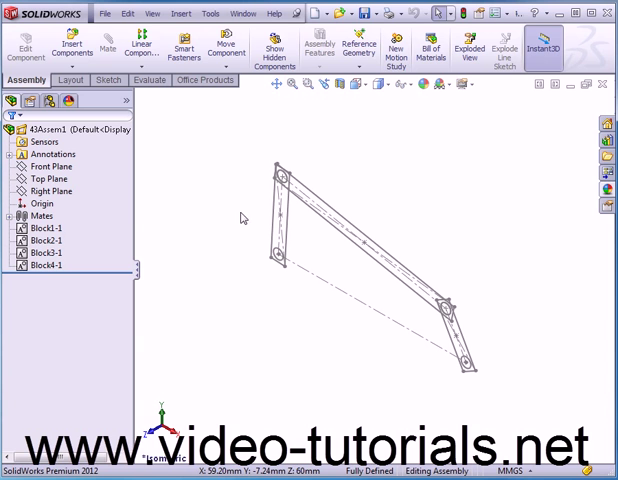
Step: Make a part from the Block1 layout block via its right-click menu
click(40, 228)
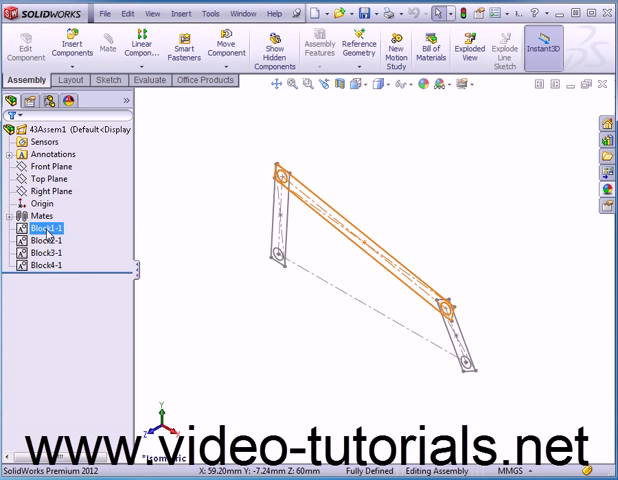
right_click(40, 228)
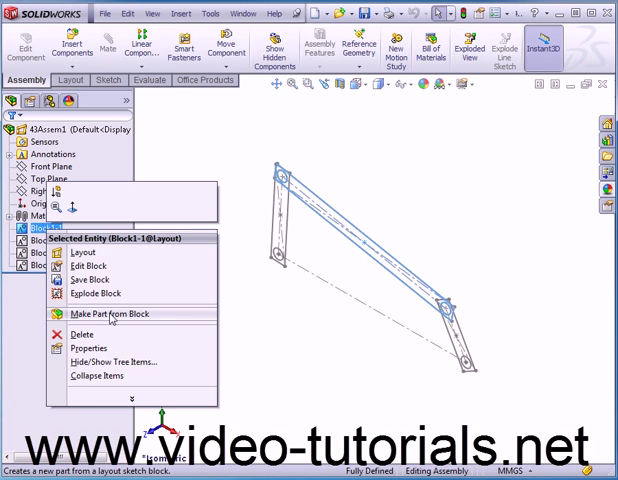
click(120, 314)
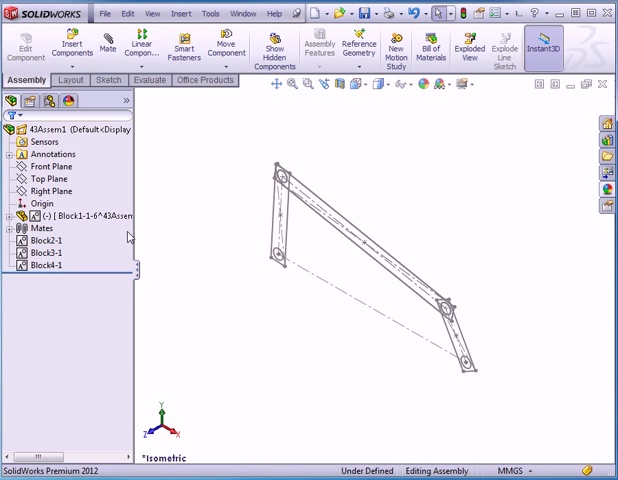
Step: Select the new Block1-1 component and bring up its actions to edit it in place
click(76, 216)
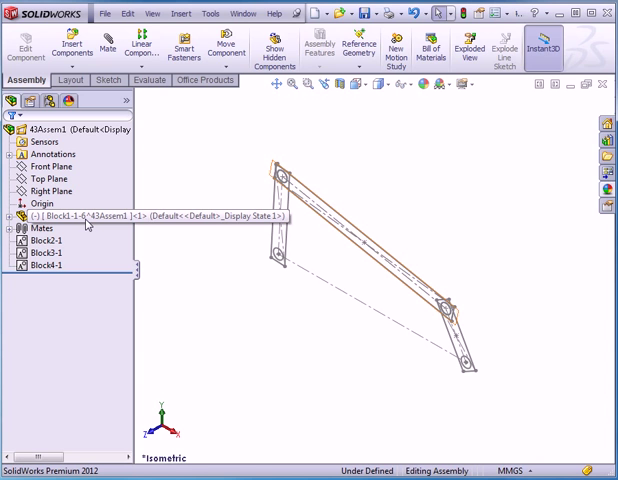
click(80, 216)
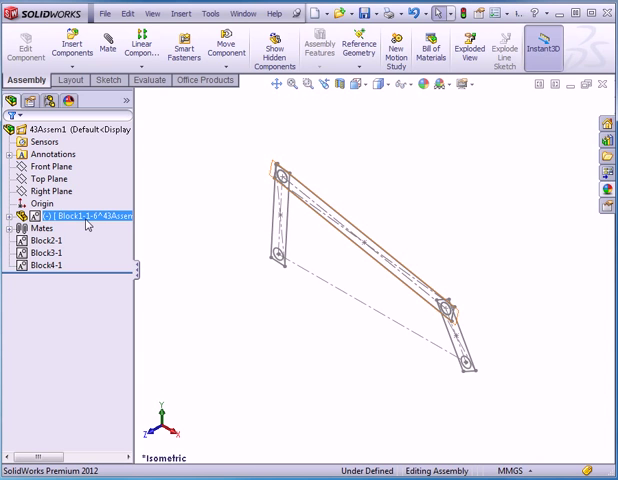
mouse_move(90, 228)
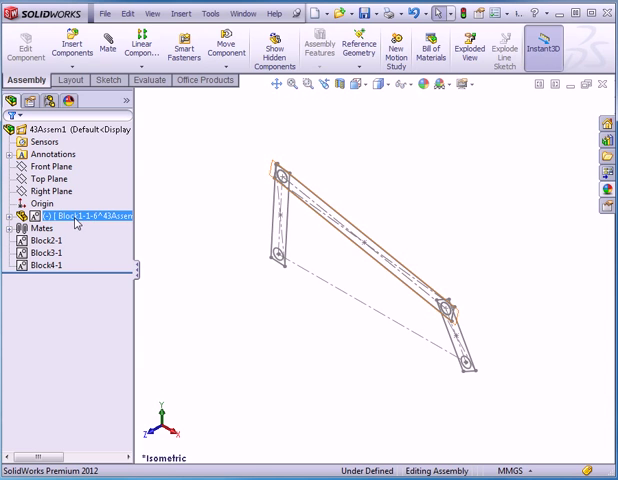
right_click(84, 218)
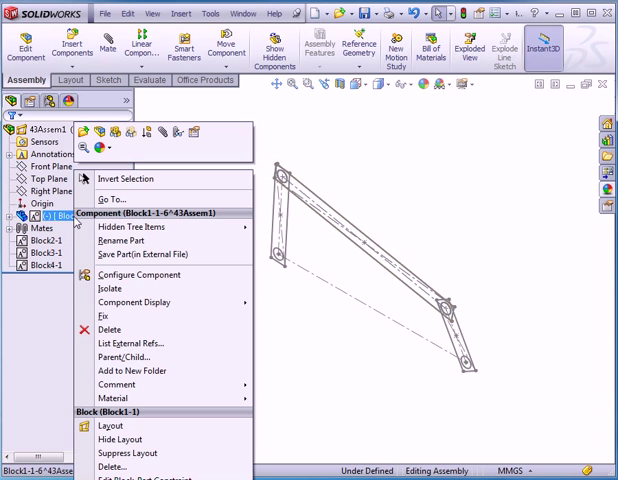
mouse_move(144, 254)
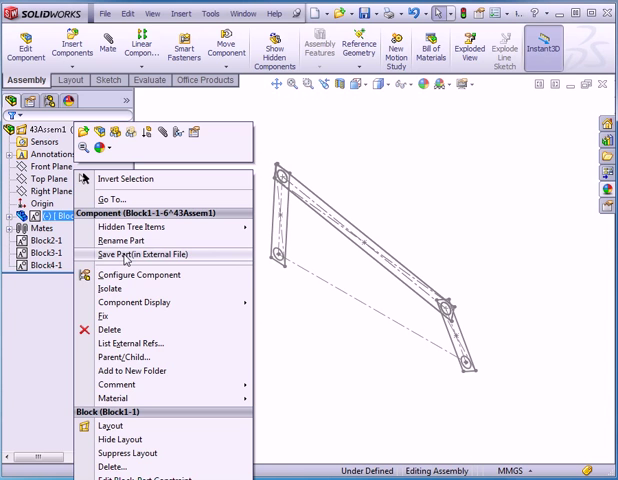
mouse_move(286, 324)
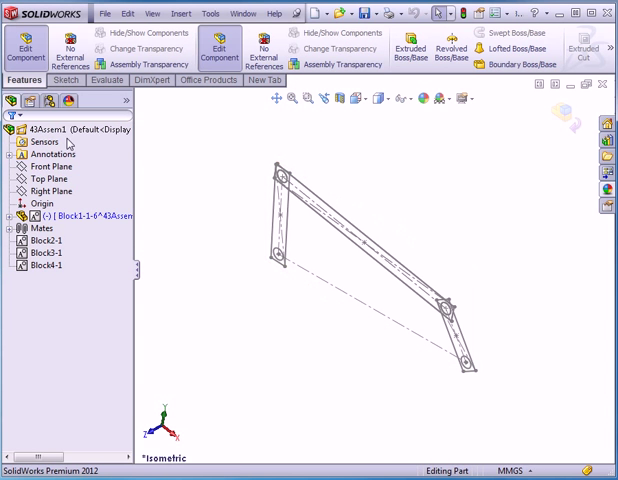
mouse_move(416, 56)
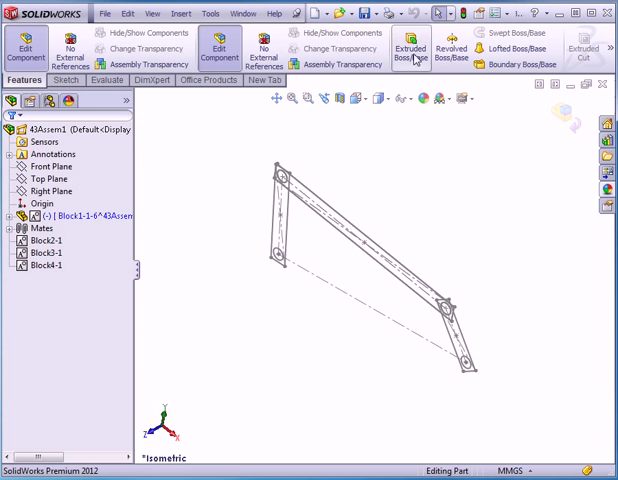
Step: Extrude the long link's sketch into a 50.00 mm solid boss
click(412, 48)
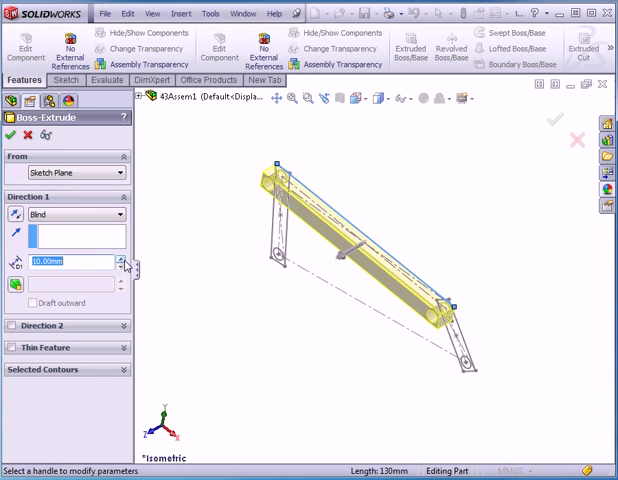
text(50.00mm)
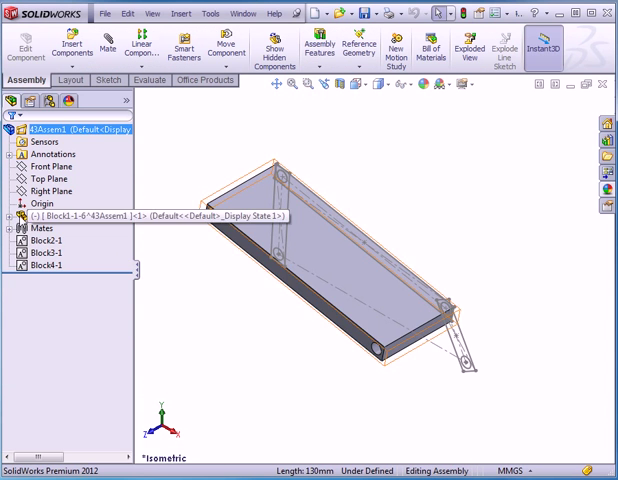
Step: Make a part from the Block2 layout block via its right-click menu
click(40, 240)
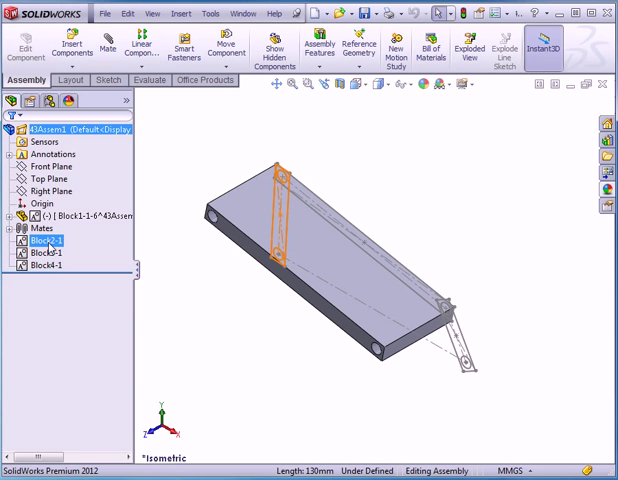
right_click(44, 240)
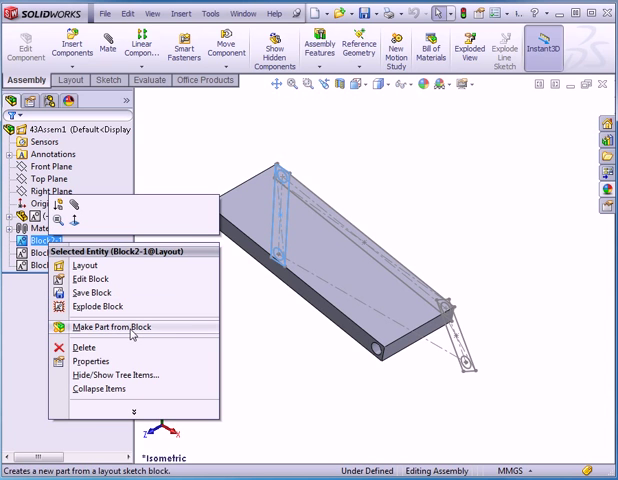
click(108, 326)
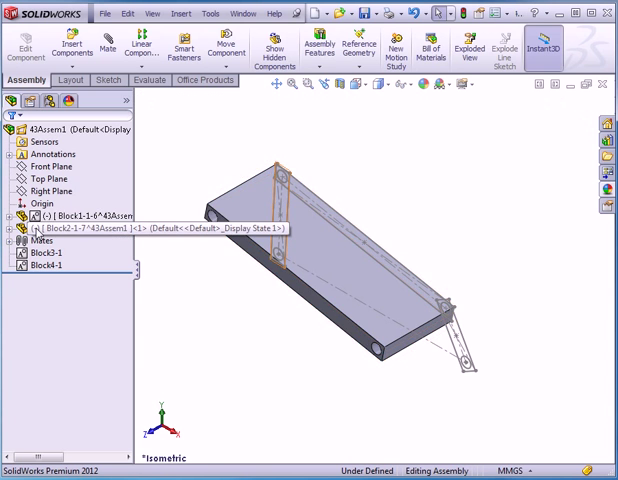
Step: Edit the Block2 part in place and accept a 20.00 mm extrusion of its sketch
right_click(60, 226)
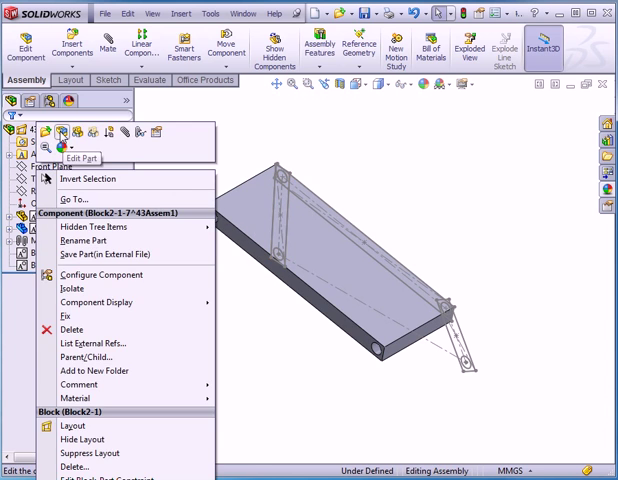
click(58, 132)
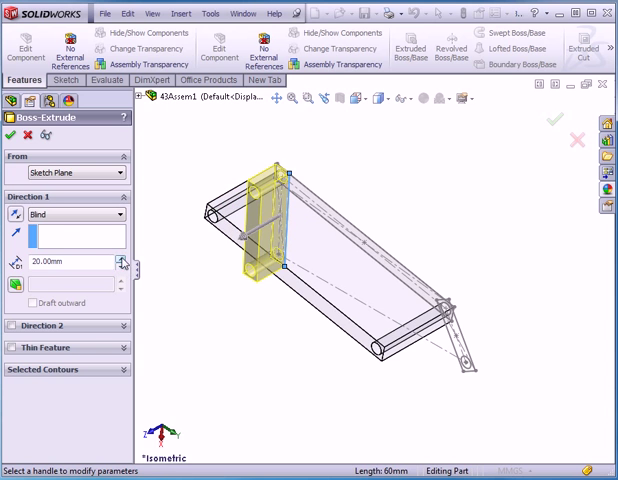
click(12, 132)
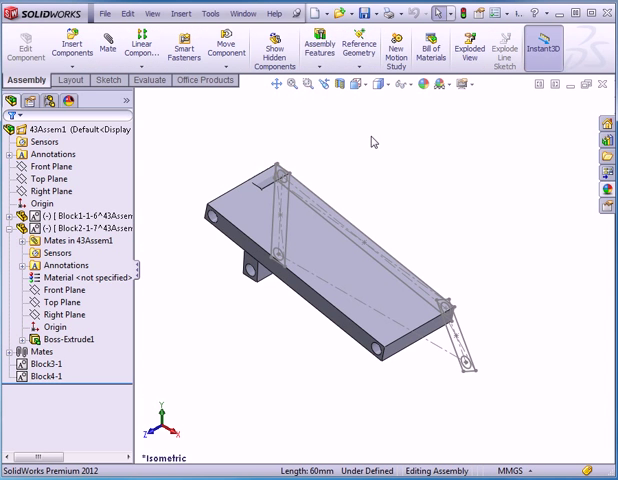
mouse_move(342, 200)
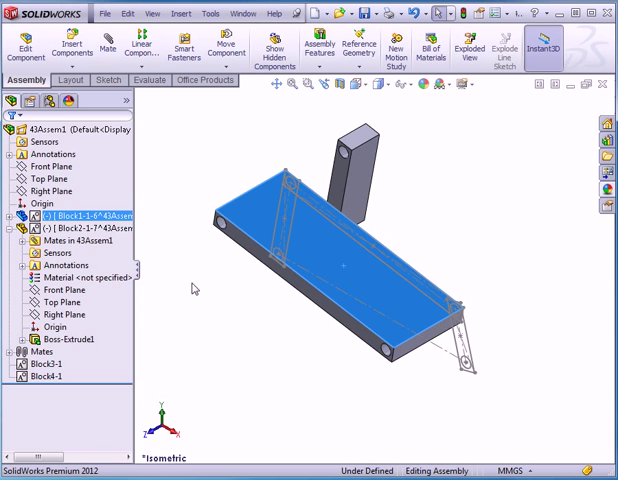
click(16, 232)
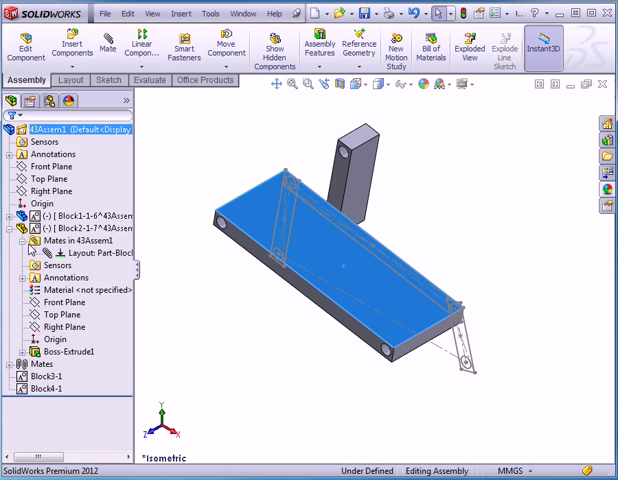
click(24, 202)
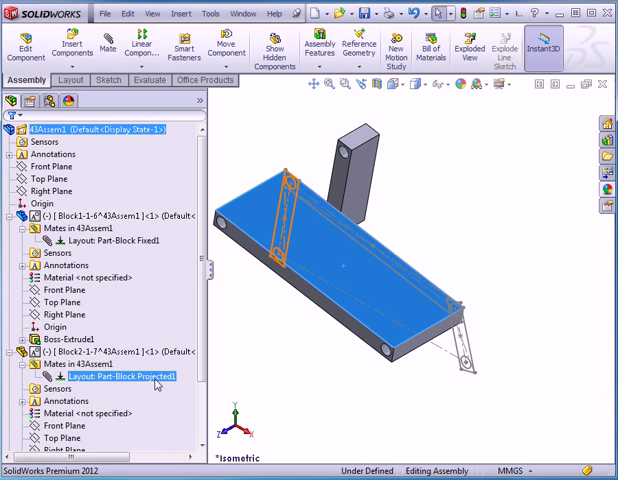
click(108, 240)
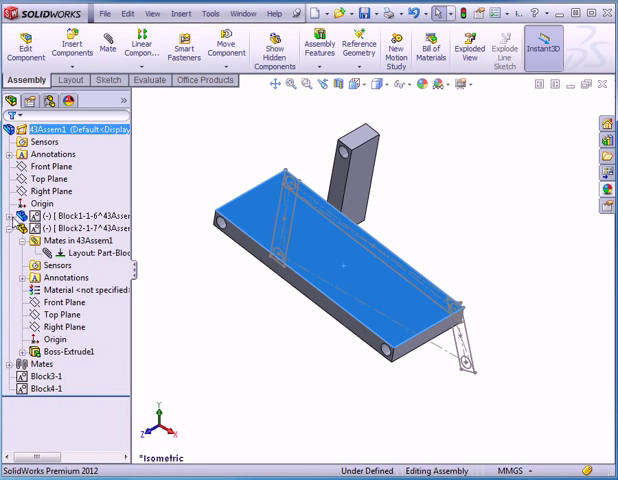
click(16, 228)
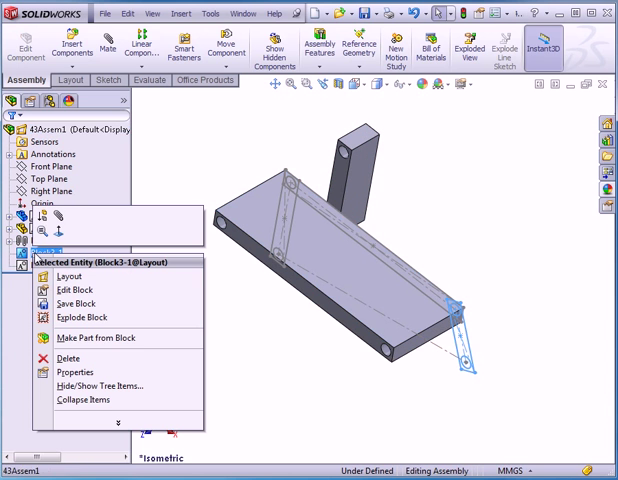
mouse_move(96, 338)
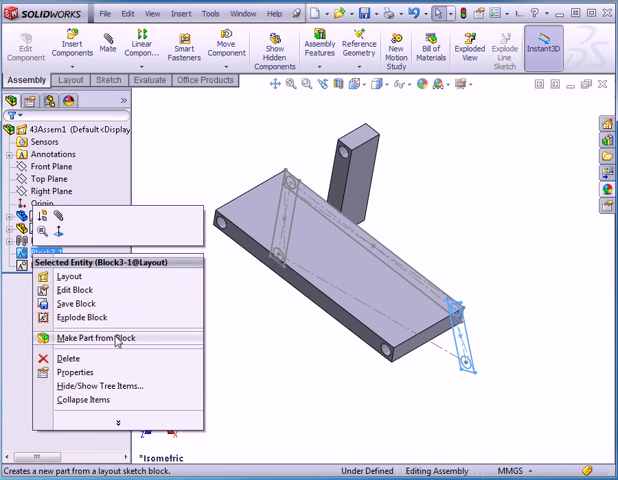
Step: Make a part from the Block3 layout block and confirm in the PropertyManager
click(88, 336)
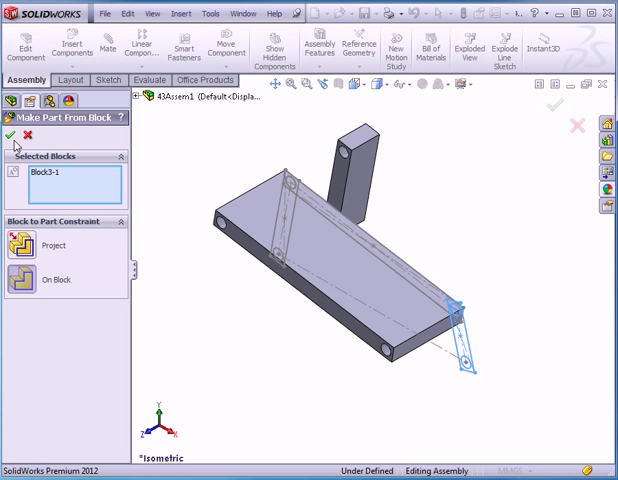
click(12, 136)
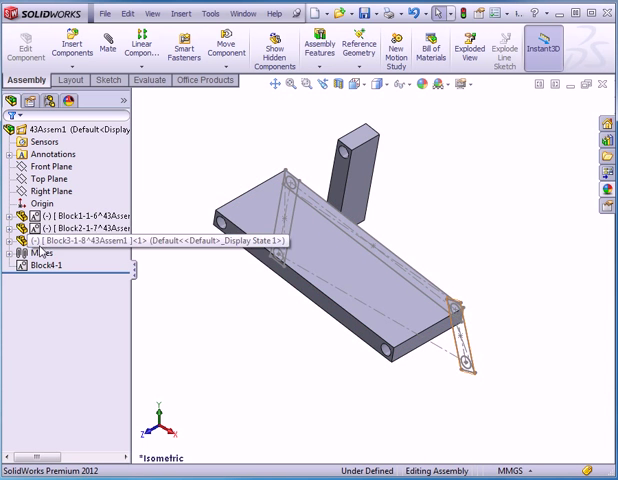
Step: Edit the short link part in place and extrude its sketch 10.00 mm thick
right_click(50, 240)
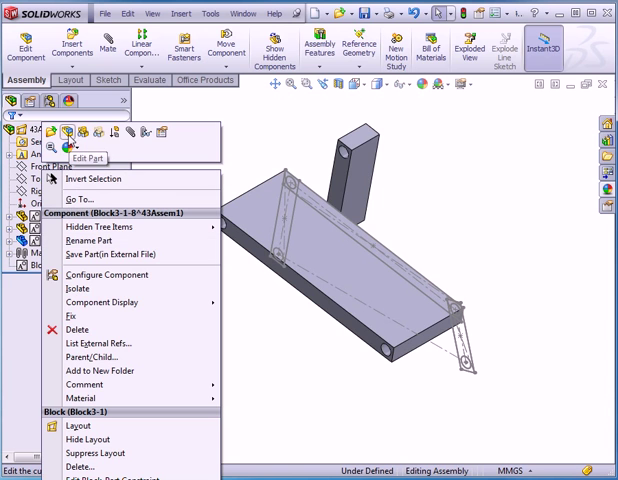
click(84, 158)
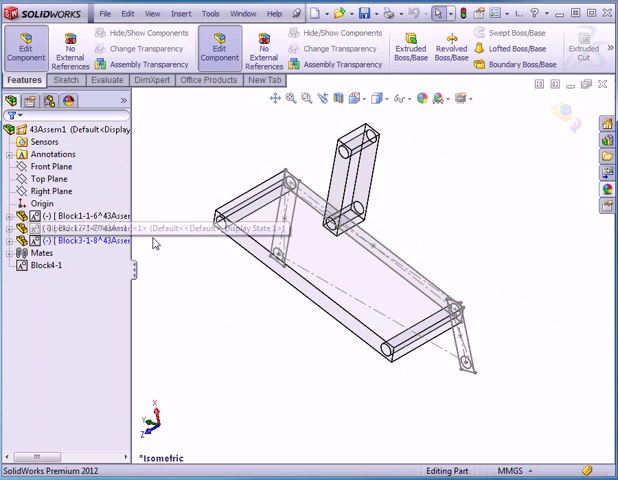
click(404, 48)
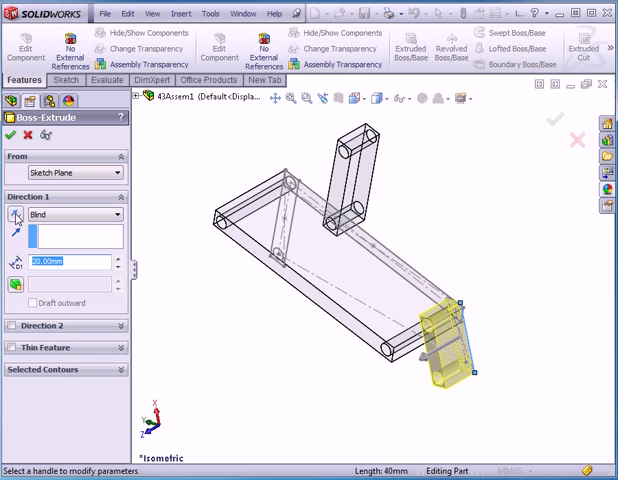
text(10.00mm)
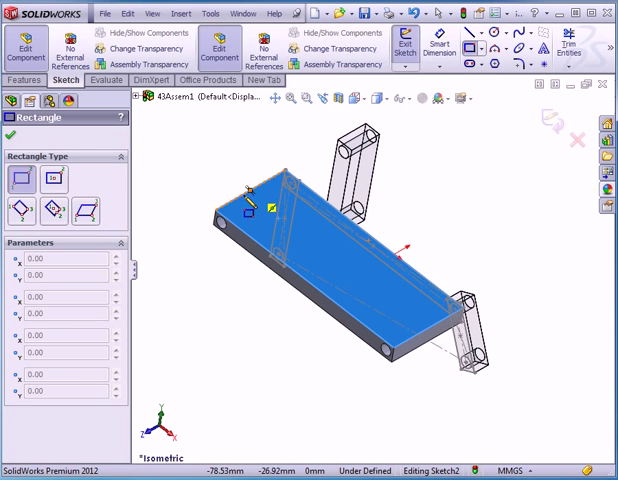
Step: Sketch a corner rectangle on the large link's top face and dimension it 20 mm by 50 mm
drag(258, 192, 348, 270)
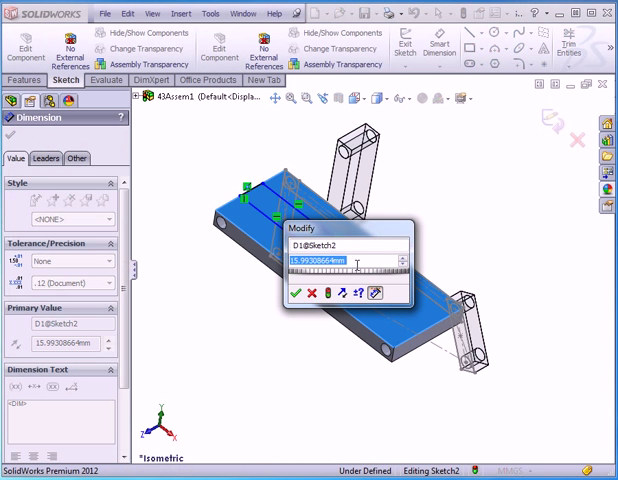
text(20)
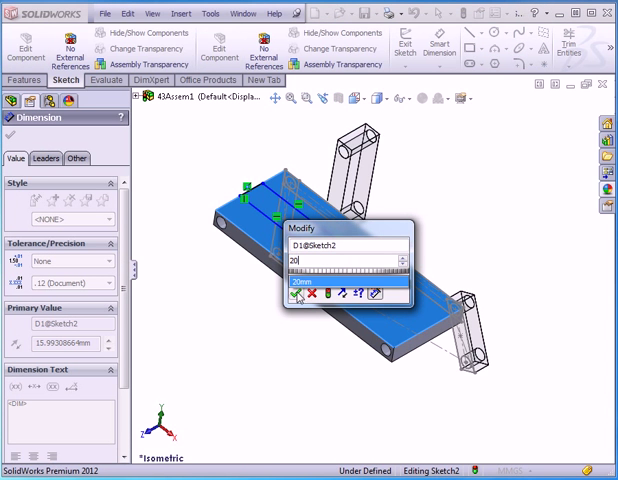
click(292, 300)
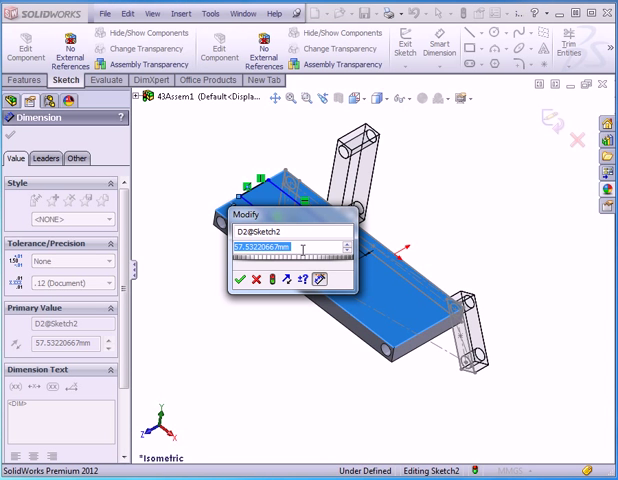
text(50)
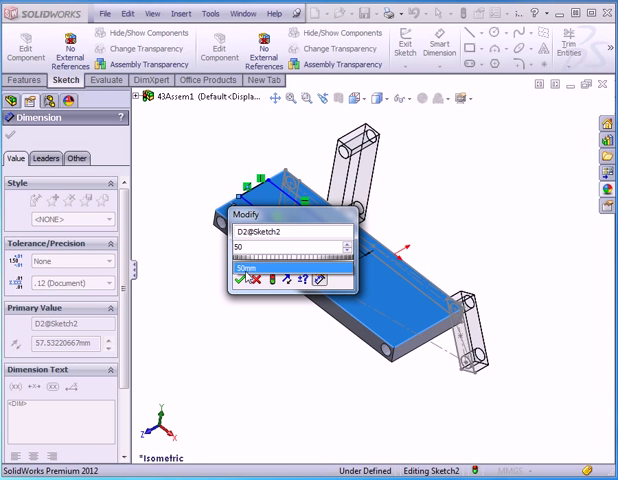
click(240, 280)
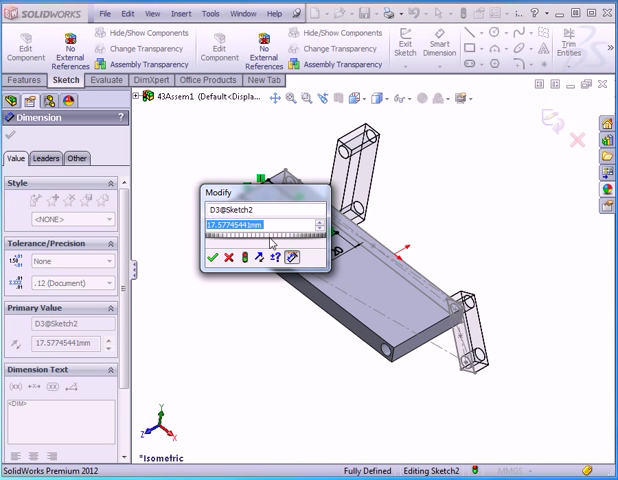
click(212, 258)
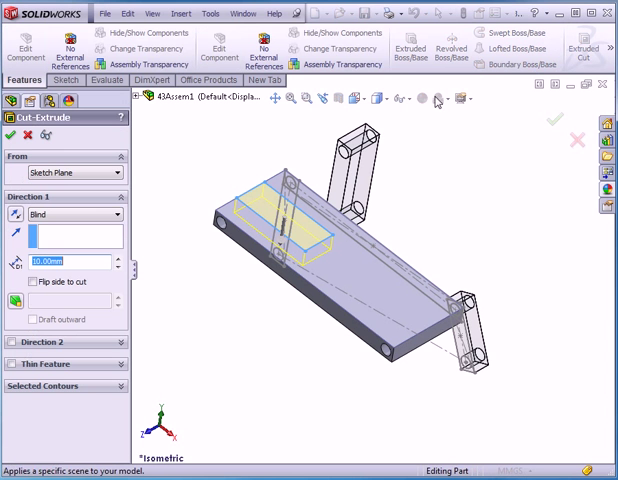
Step: Set the extruded cut's end condition to Through All so the slot passes through the link
click(116, 216)
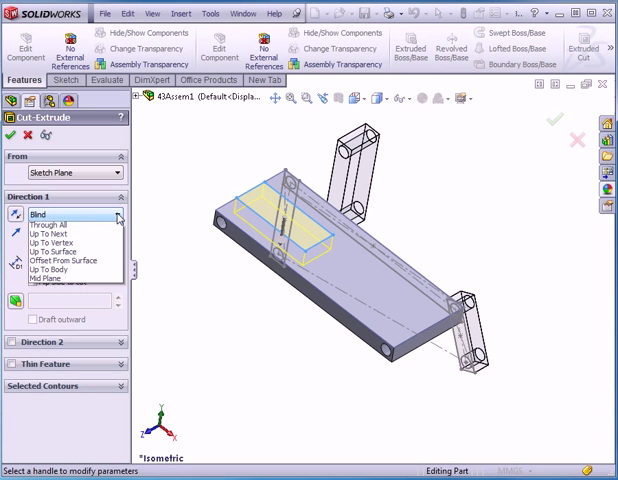
click(58, 224)
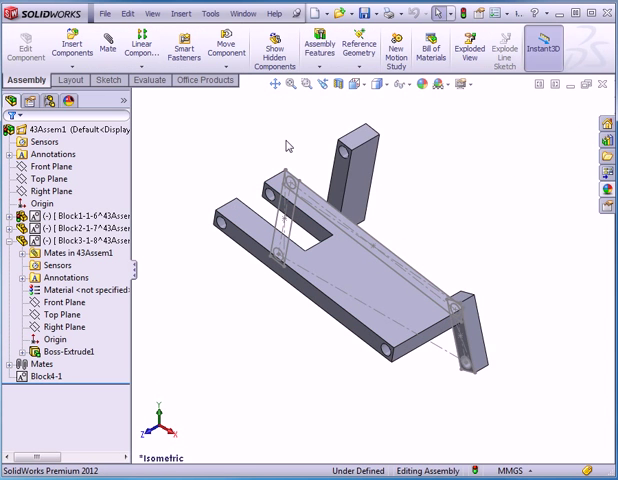
mouse_move(404, 132)
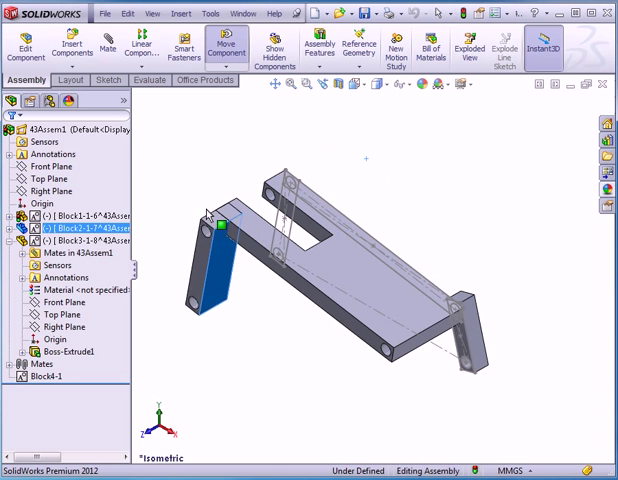
Step: Add a coincident face mate between the short and large links, dragging the linkage to check it holds
drag(220, 230, 330, 176)
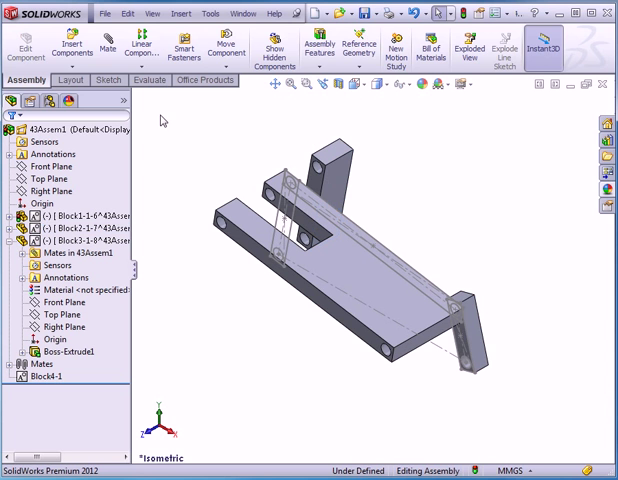
click(112, 44)
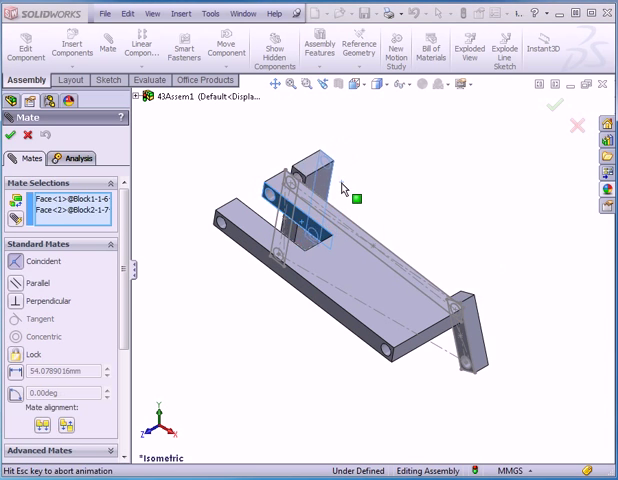
click(16, 260)
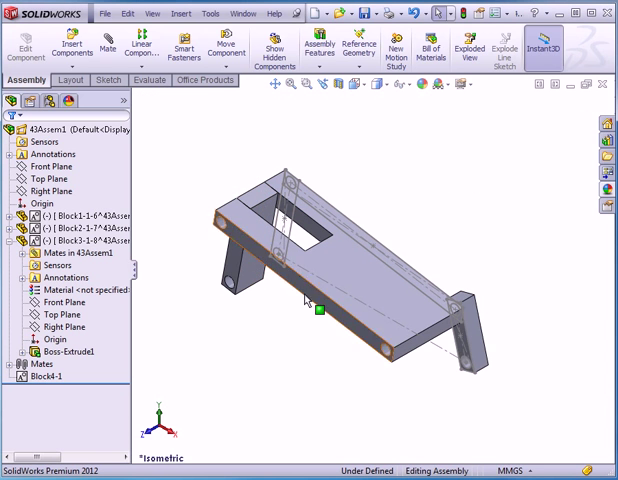
drag(316, 310, 358, 400)
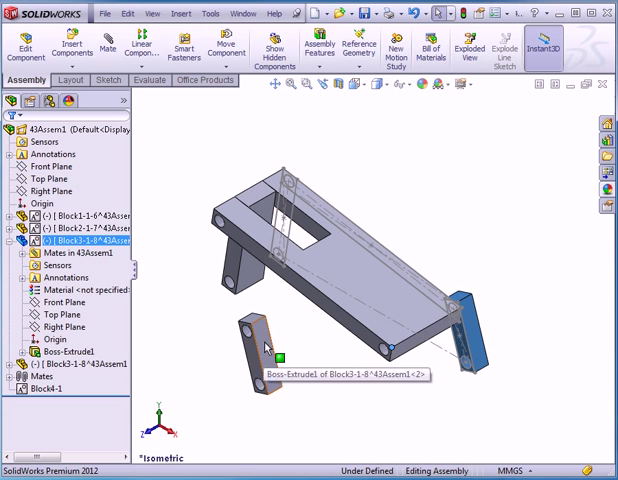
mouse_move(286, 332)
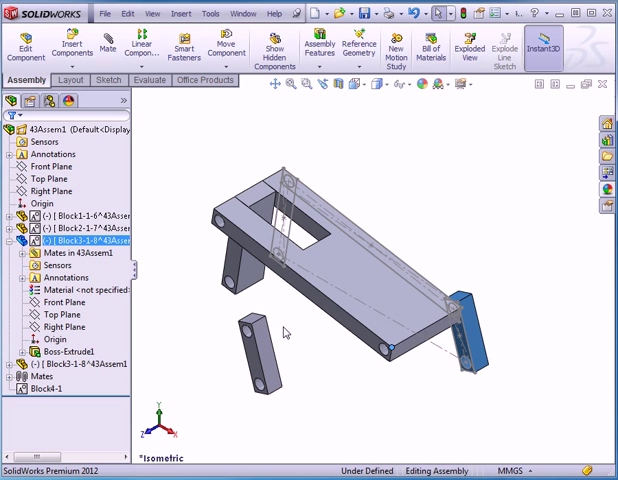
mouse_move(108, 44)
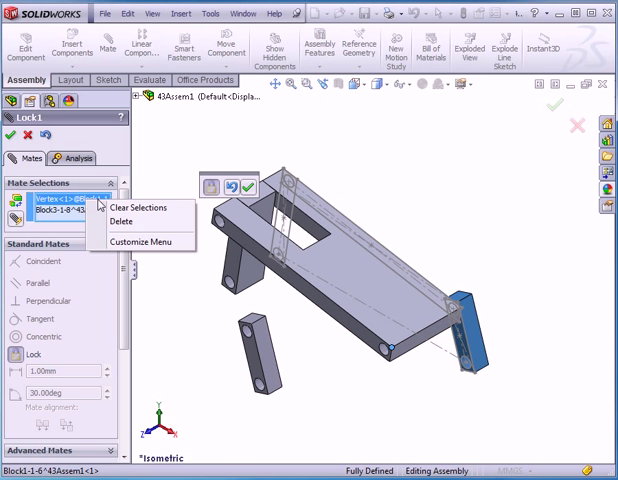
Step: Clear the mate selections and mate the right link's face to the plate face
click(136, 208)
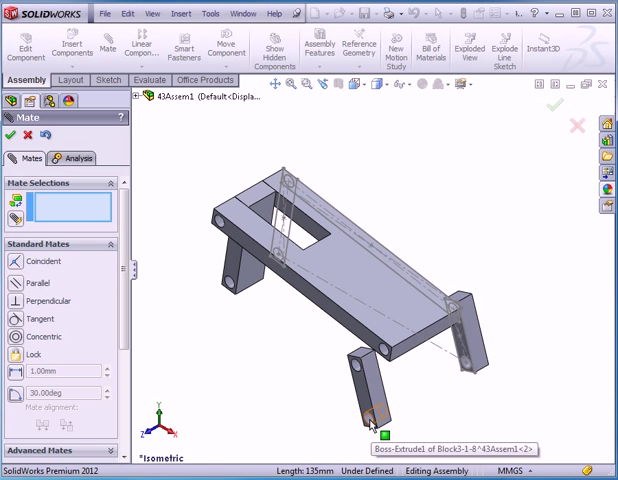
click(466, 366)
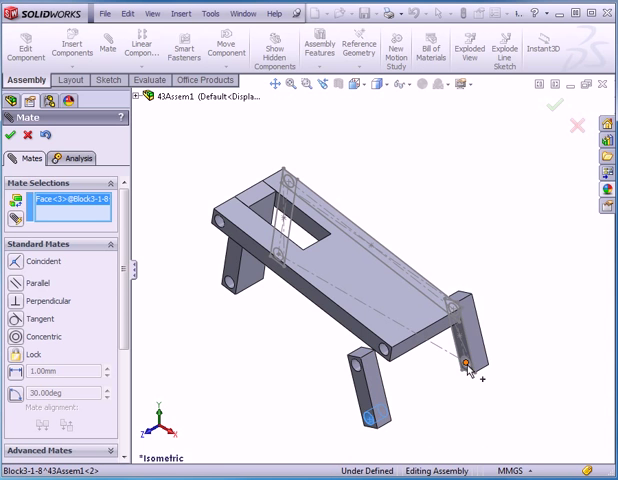
right_click(464, 364)
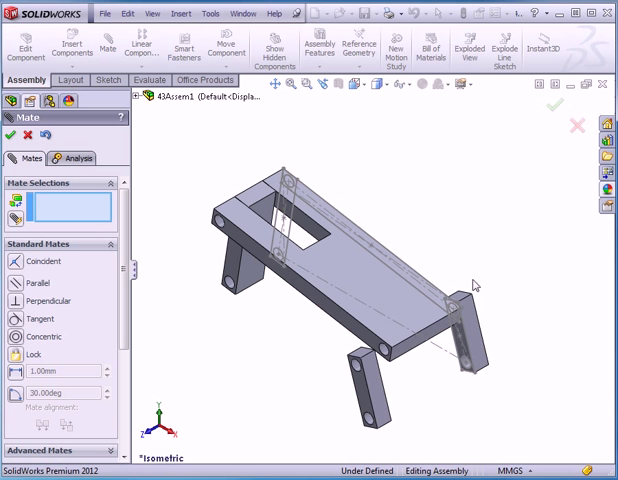
click(360, 336)
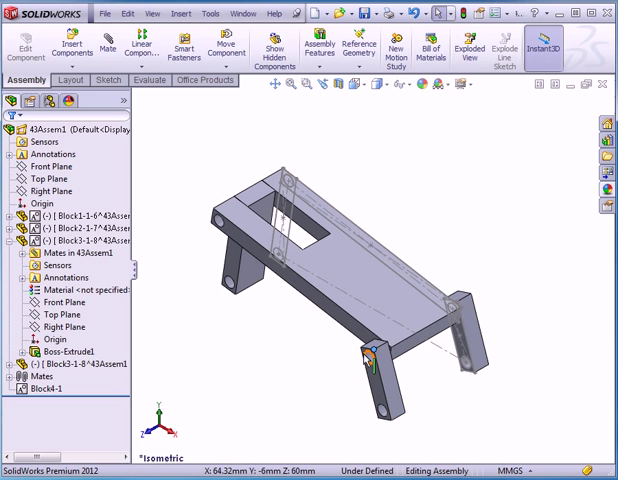
Step: Sketch a 7 mm circle in the layout, make it a block and exit the layout
click(76, 80)
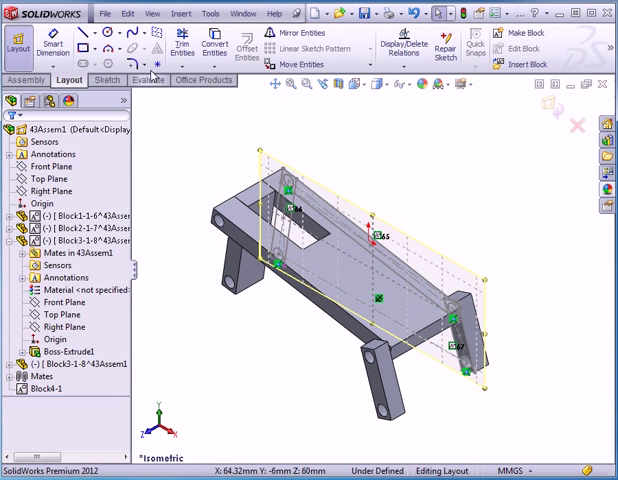
click(96, 44)
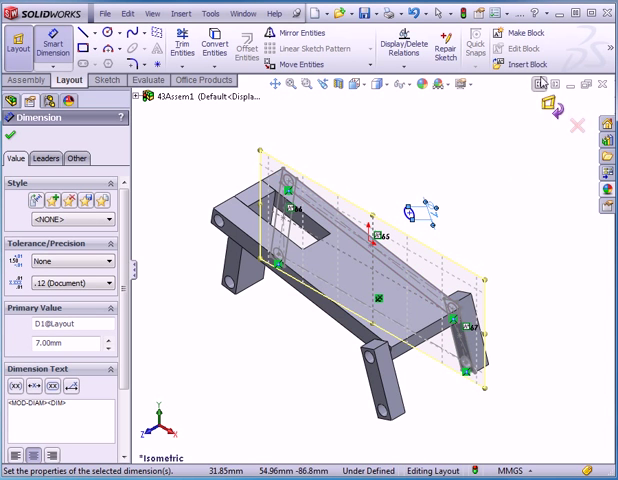
click(524, 36)
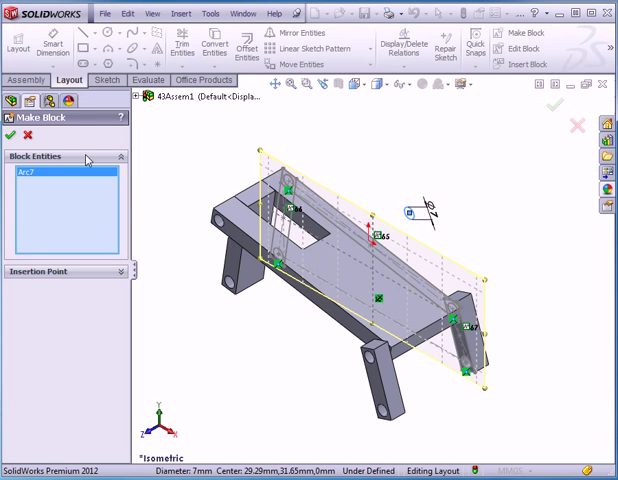
click(8, 136)
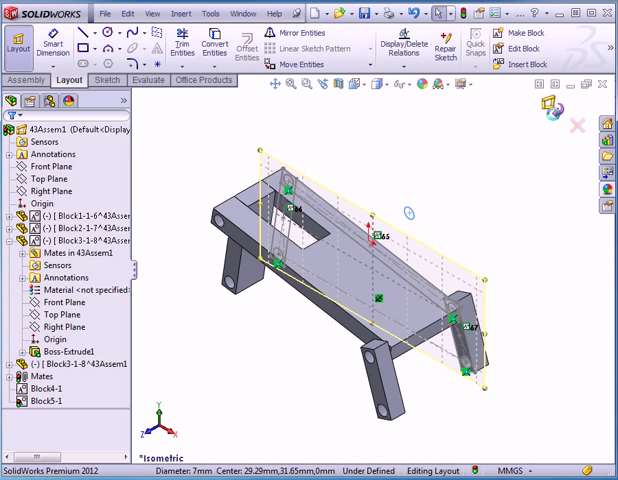
click(40, 414)
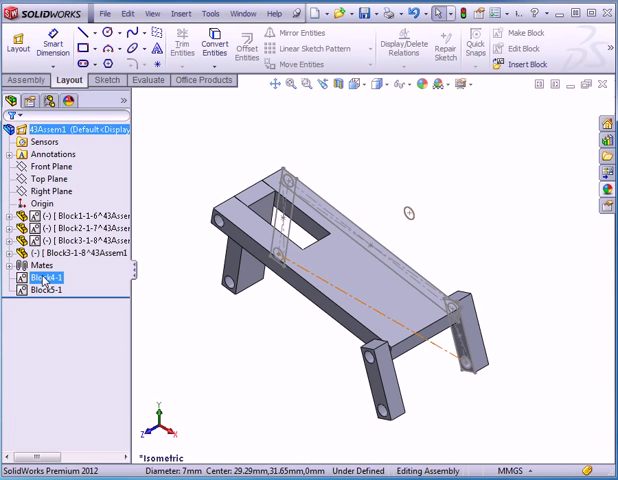
Step: Make a part from the pin block and extrude its circle in both directions into a rod
right_click(40, 288)
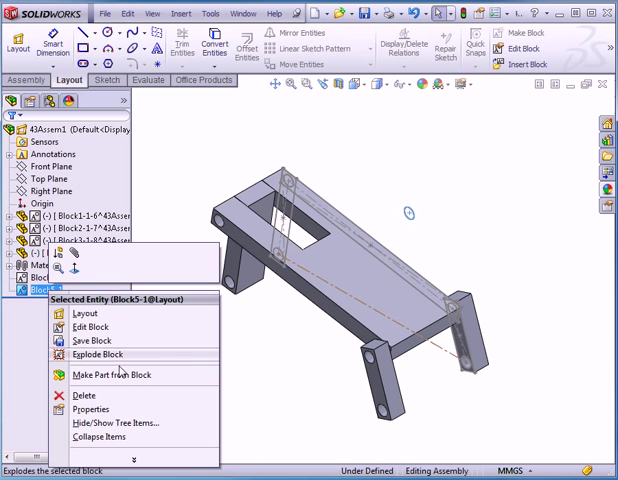
click(96, 376)
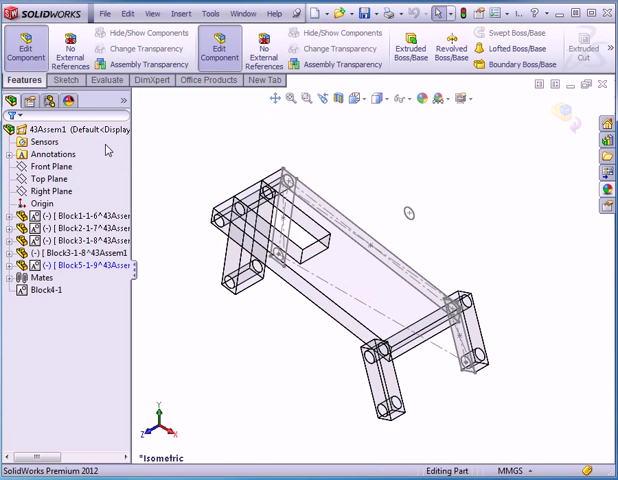
mouse_move(416, 50)
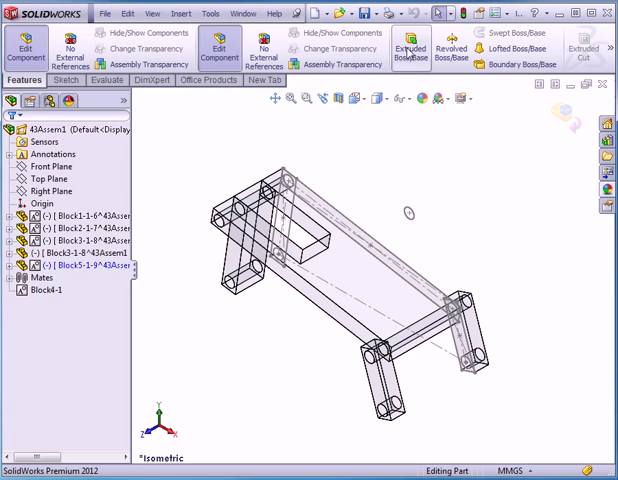
click(412, 44)
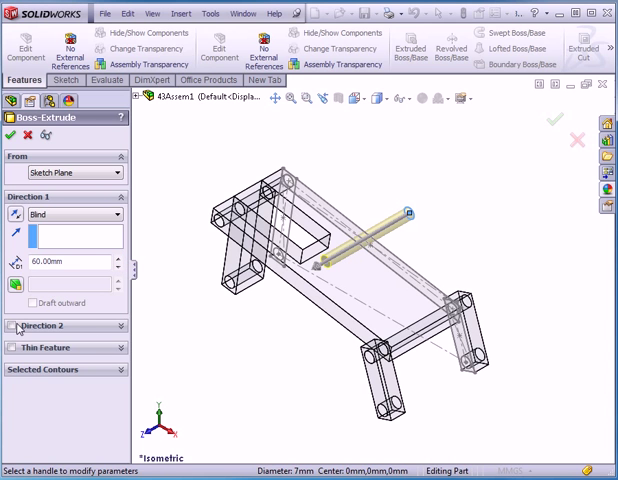
click(16, 324)
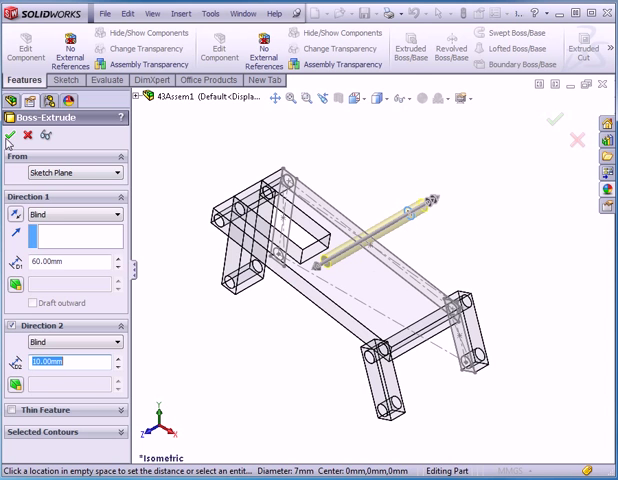
click(576, 122)
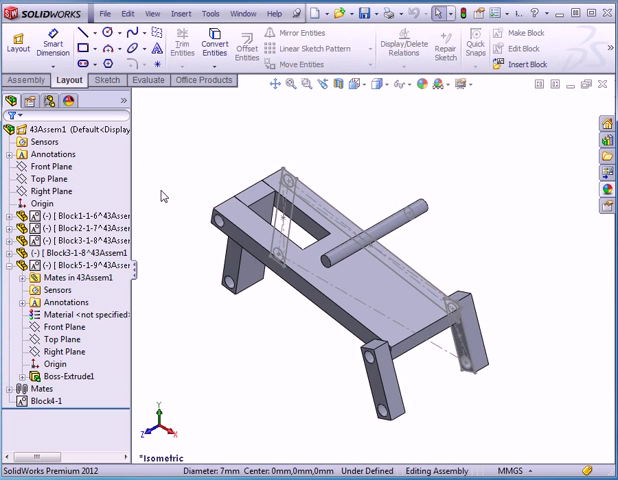
Step: Switch to the Assembly commands to work with the new pin part
click(50, 128)
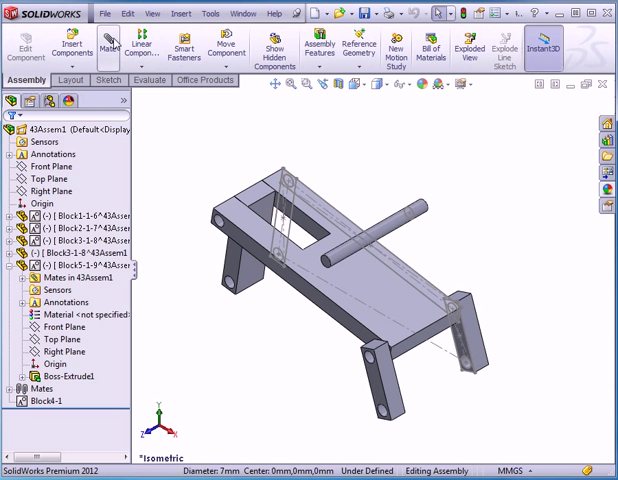
click(110, 50)
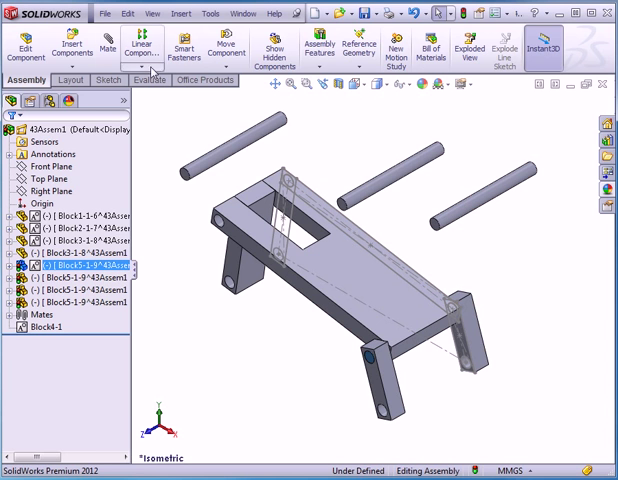
Step: Mate the first pins into their joints, one with a 10 mm distance and one coincident
click(106, 50)
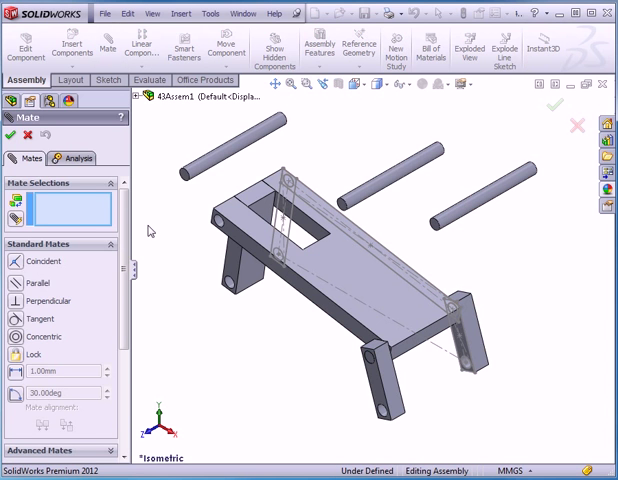
click(204, 172)
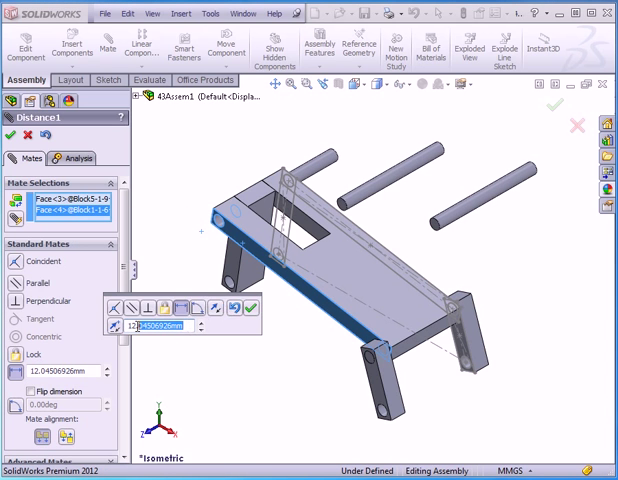
text(10)
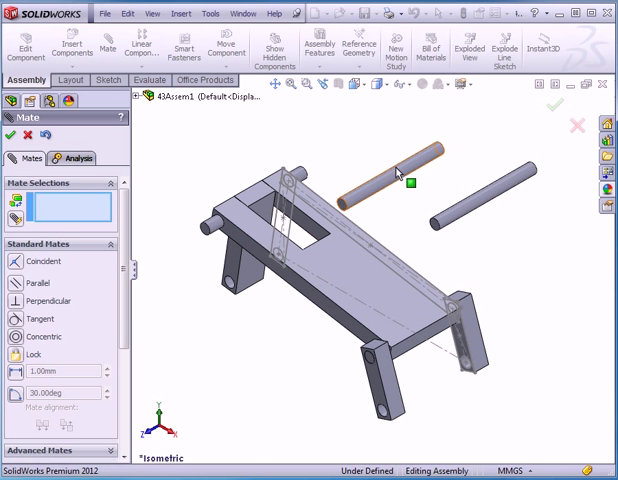
click(390, 180)
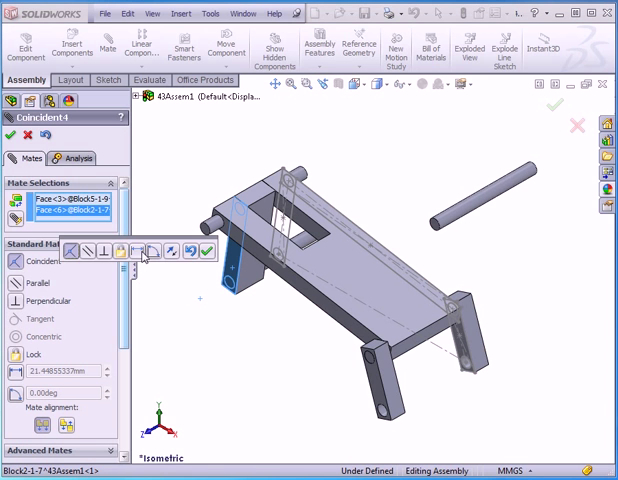
click(136, 252)
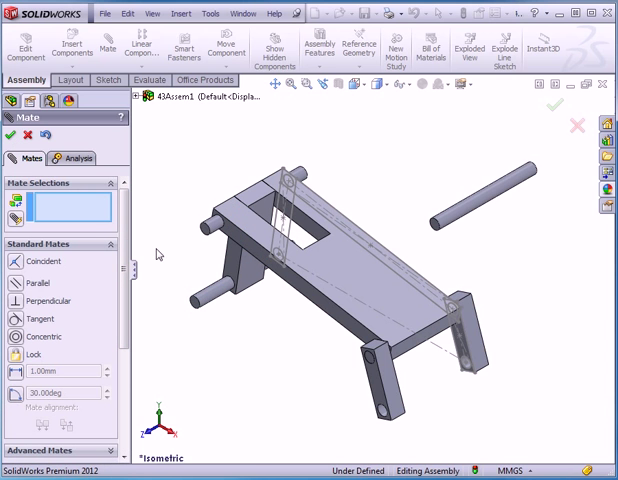
Step: Mate the remaining loose pin to the leg's face to align it in its joint
click(484, 190)
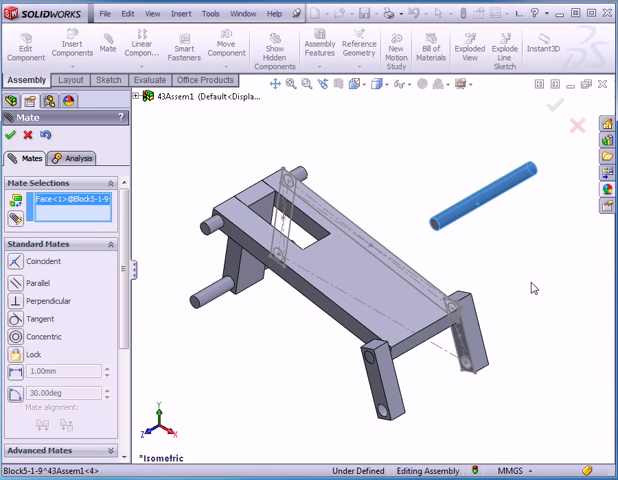
click(388, 416)
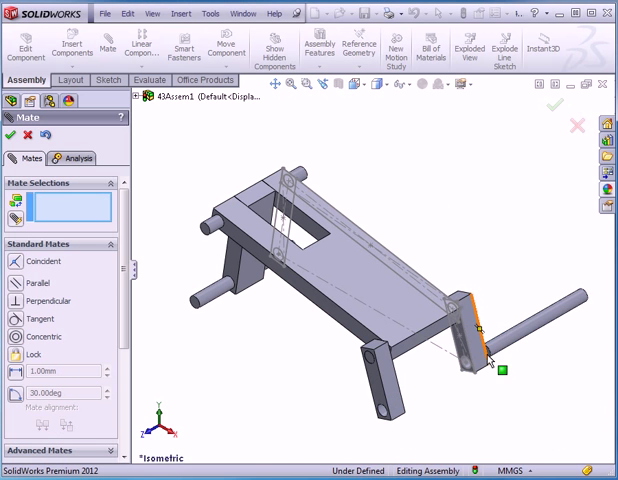
mouse_move(542, 328)
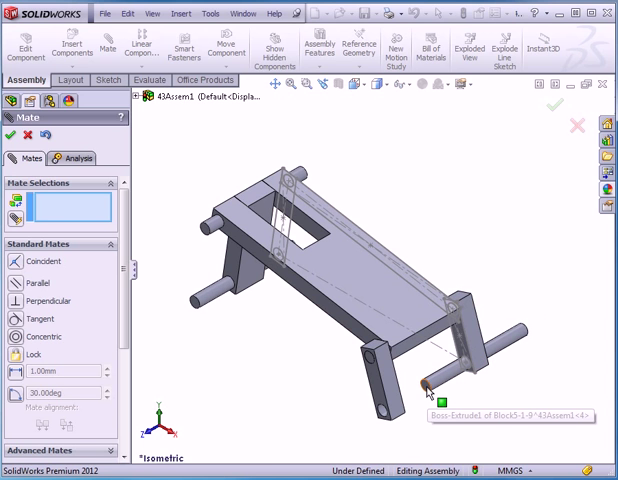
click(440, 384)
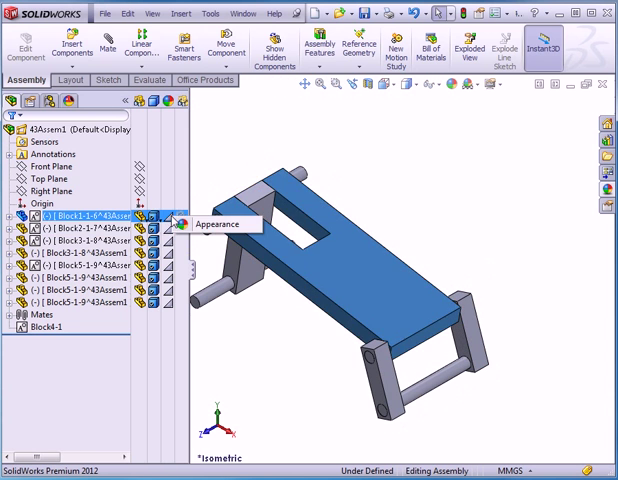
Step: Colour the top link red and the next side link yellow via Appearance
click(176, 224)
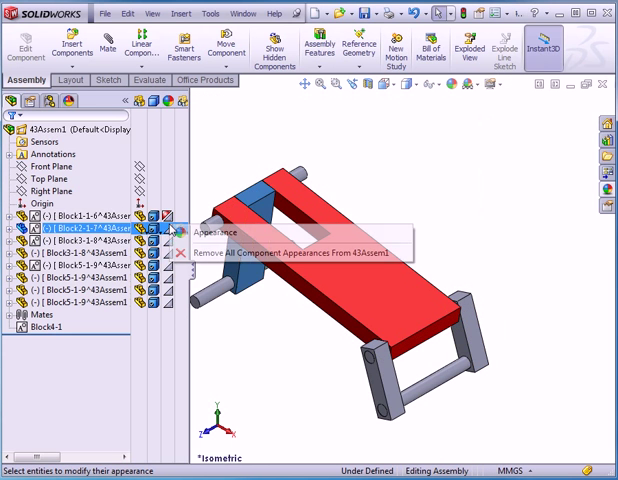
click(208, 228)
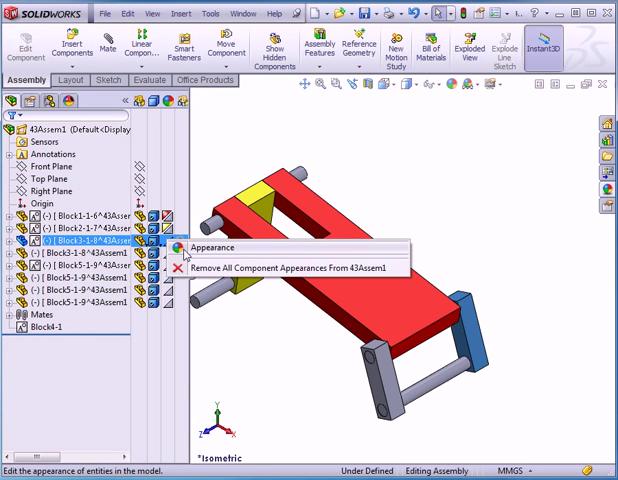
click(208, 248)
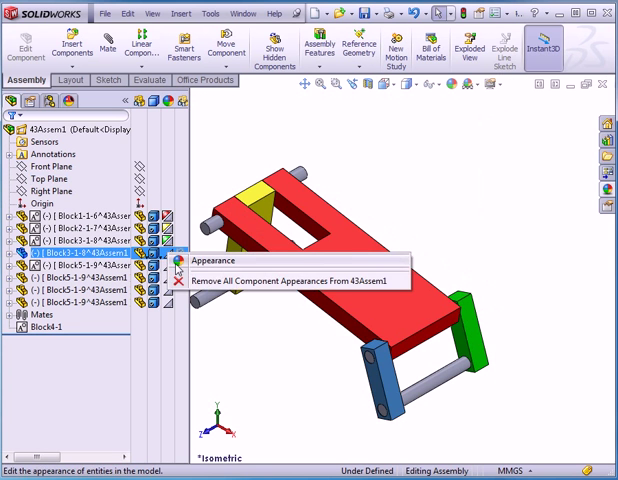
click(208, 260)
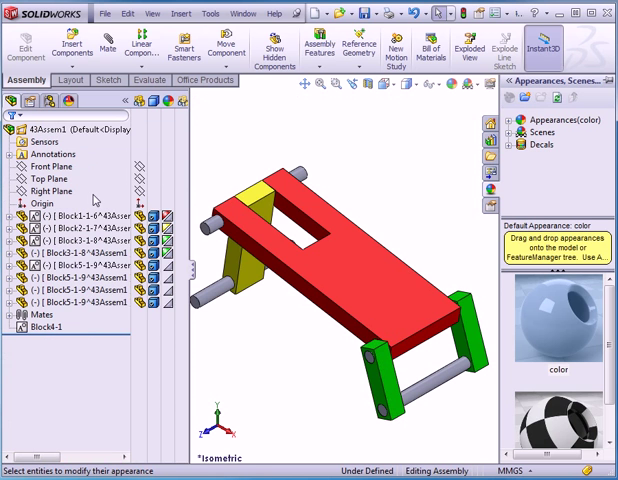
Step: Colour the other side link green and both pins blue
right_click(80, 266)
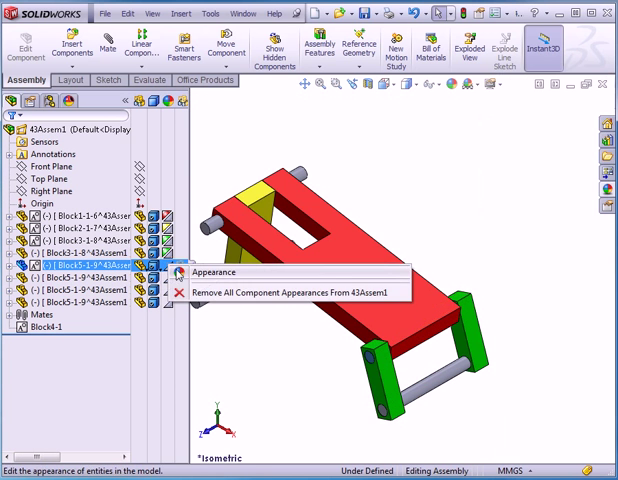
click(212, 272)
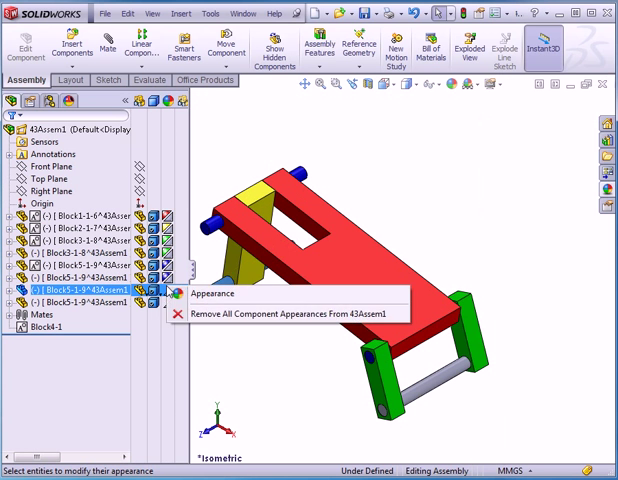
click(210, 292)
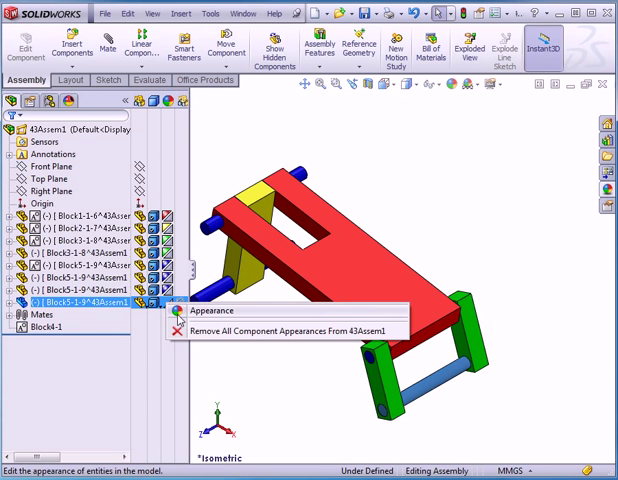
click(212, 310)
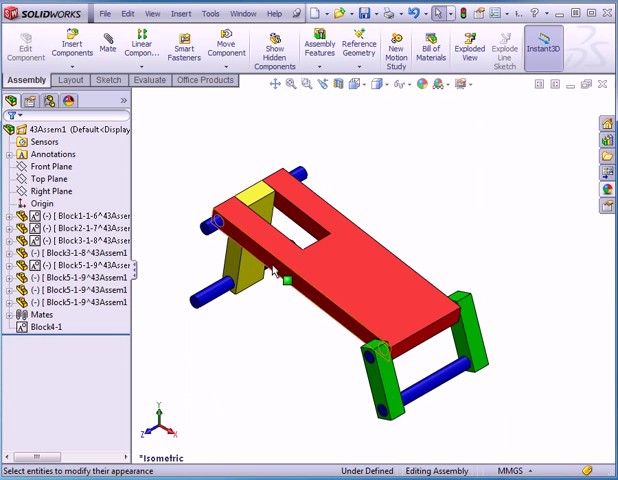
mouse_move(374, 356)
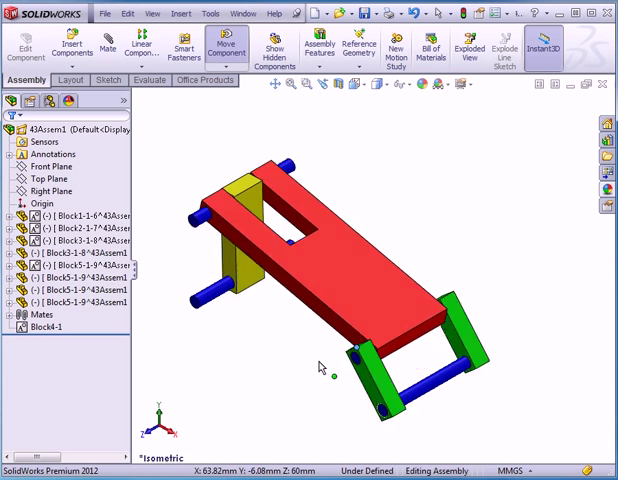
Step: Drag the red link so the mated linkage pivots on its pins
drag(320, 364, 360, 332)
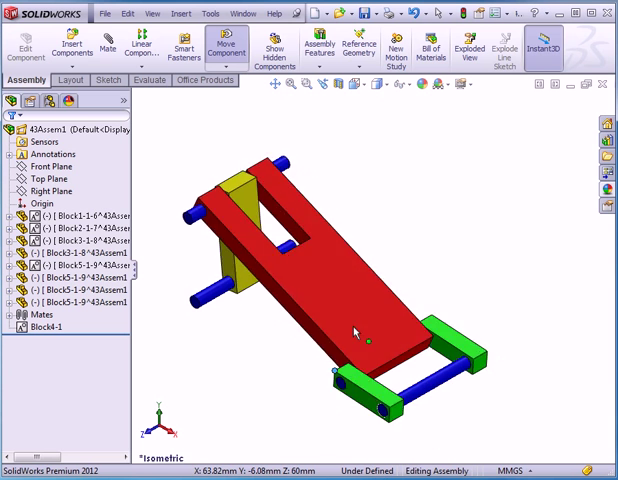